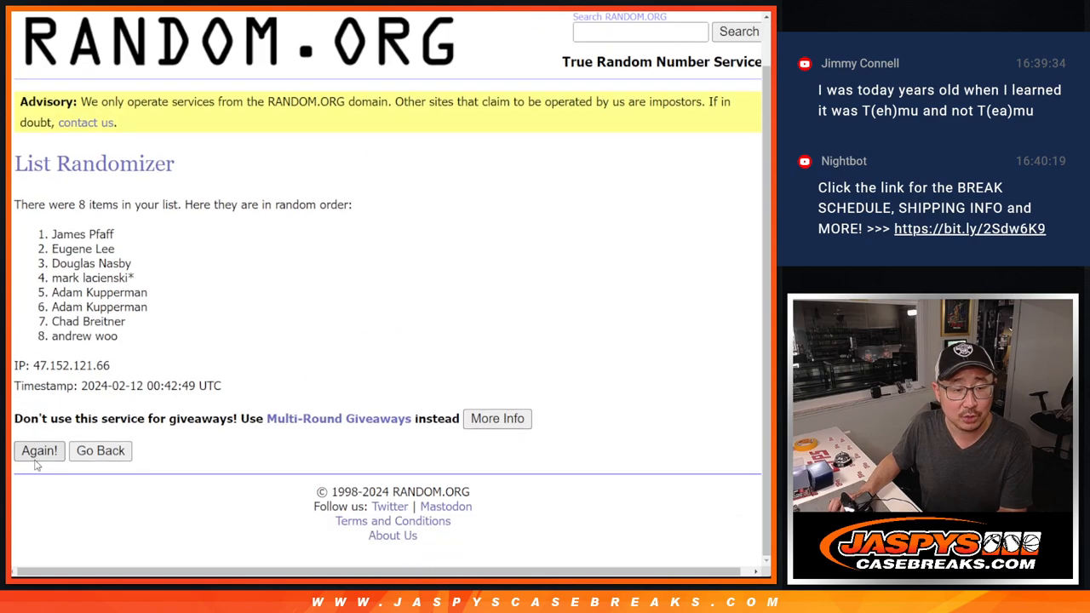
Reshuffle the eight-name list four more times with Again!
{"action": "left_click", "coordinate": [39, 450]}
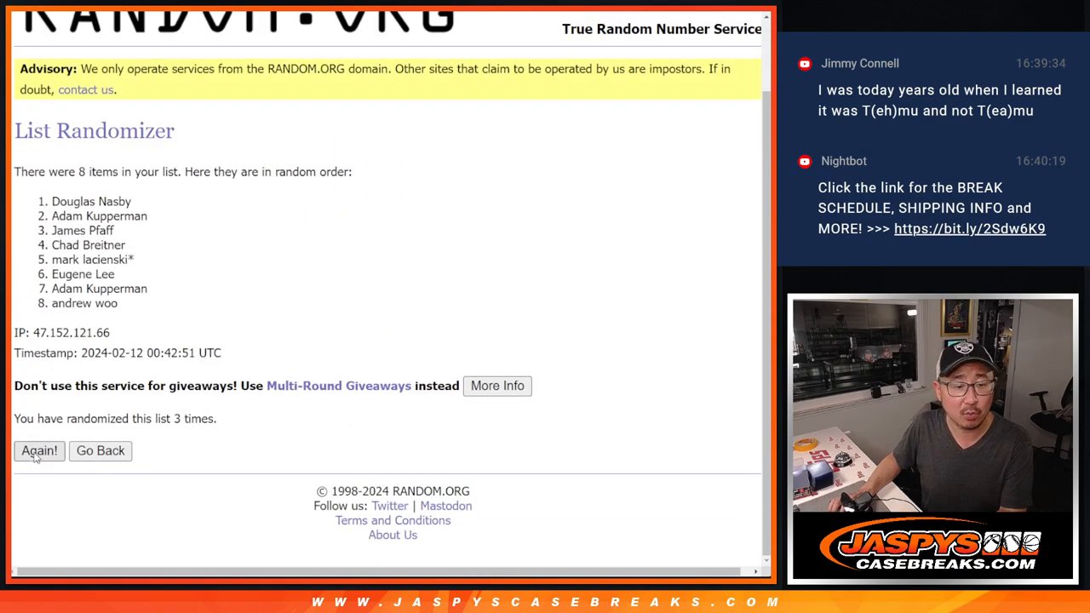
{"action": "left_click", "coordinate": [39, 450]}
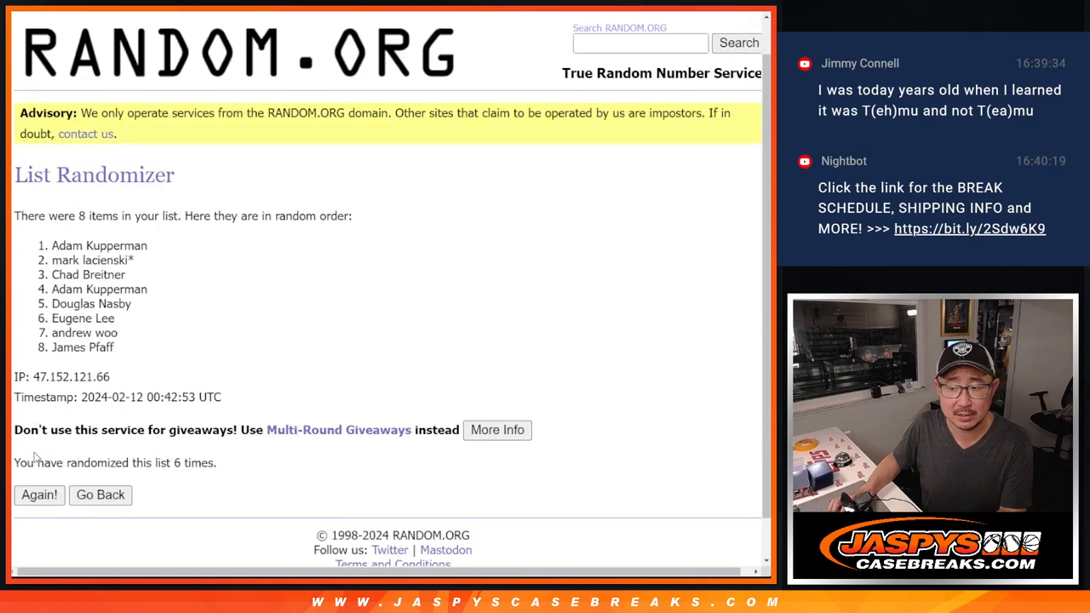
{"action": "left_click", "coordinate": [40, 495]}
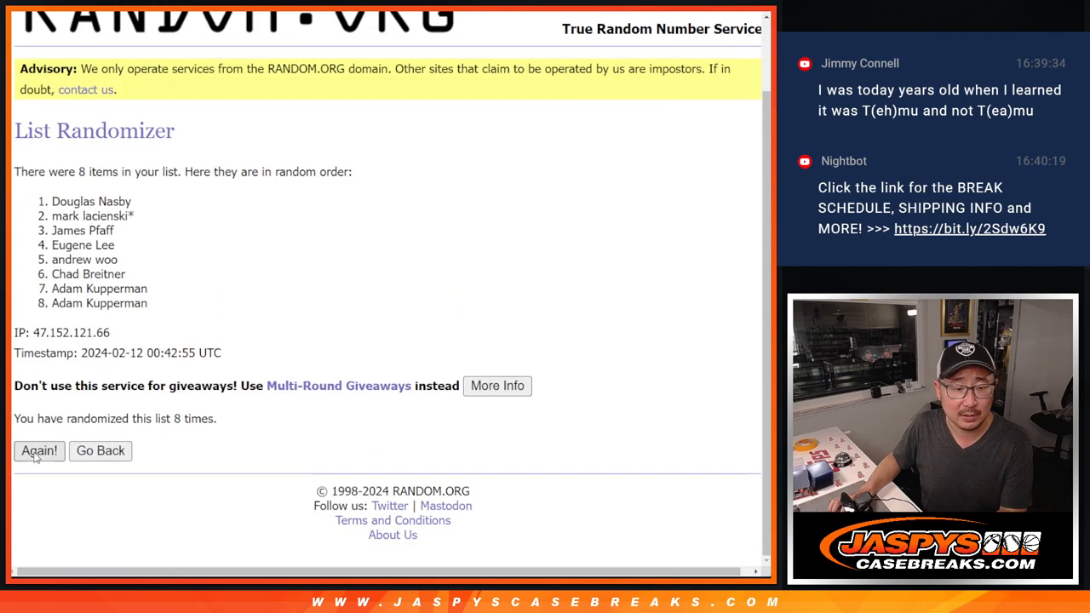
{"action": "left_click", "coordinate": [39, 451]}
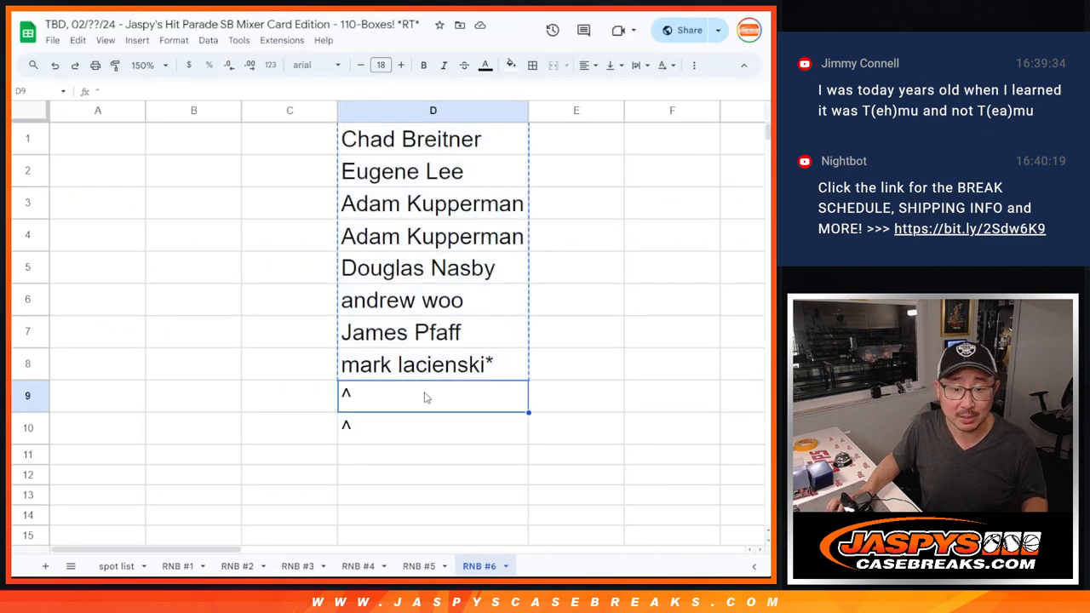
{"action": "type", "text": "mark lacienski*^"}
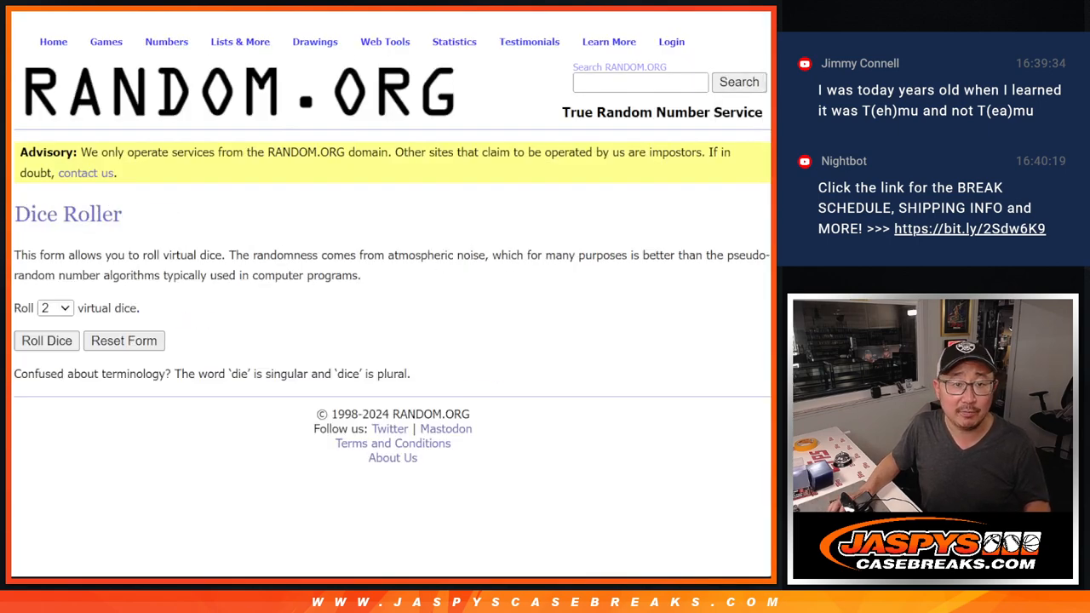
Shuffle the ten names in the List Randomizer, then reshuffle them once more
{"action": "left_click", "coordinate": [46, 341]}
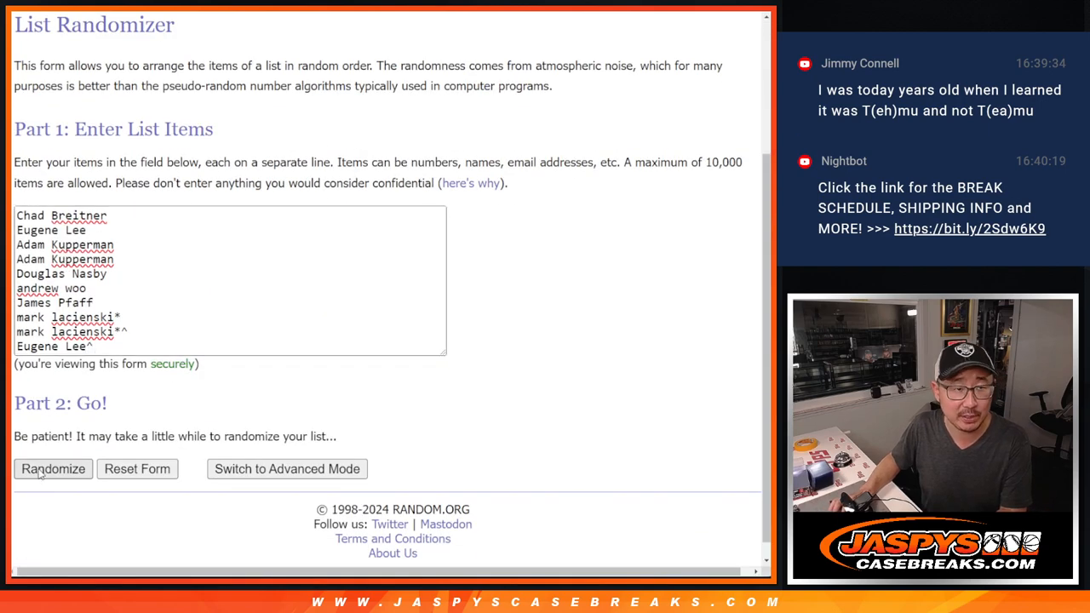
{"action": "left_click", "coordinate": [53, 469]}
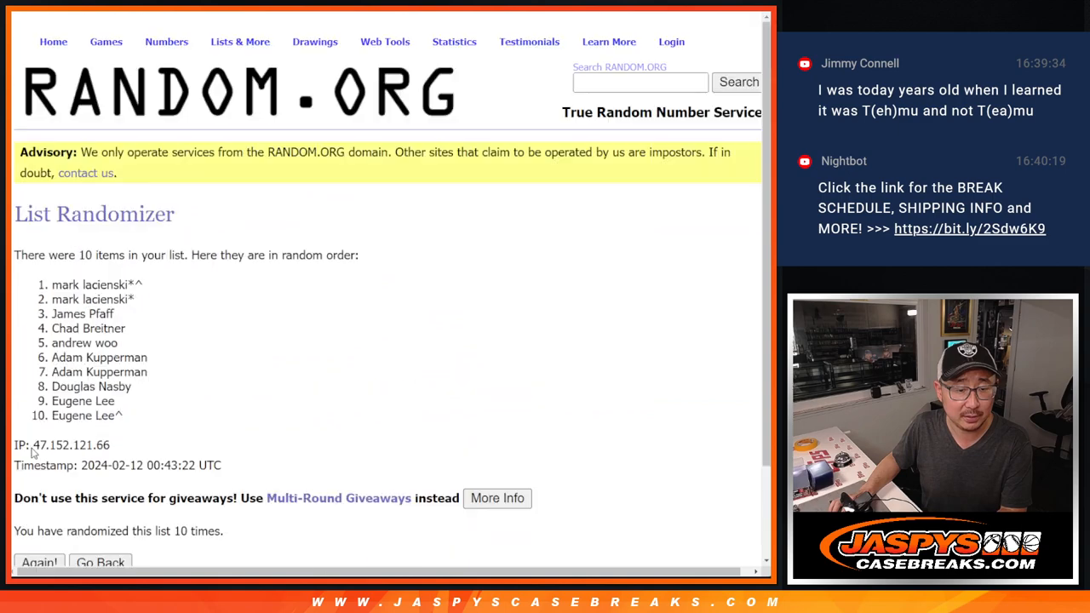
{"action": "left_click", "coordinate": [39, 562]}
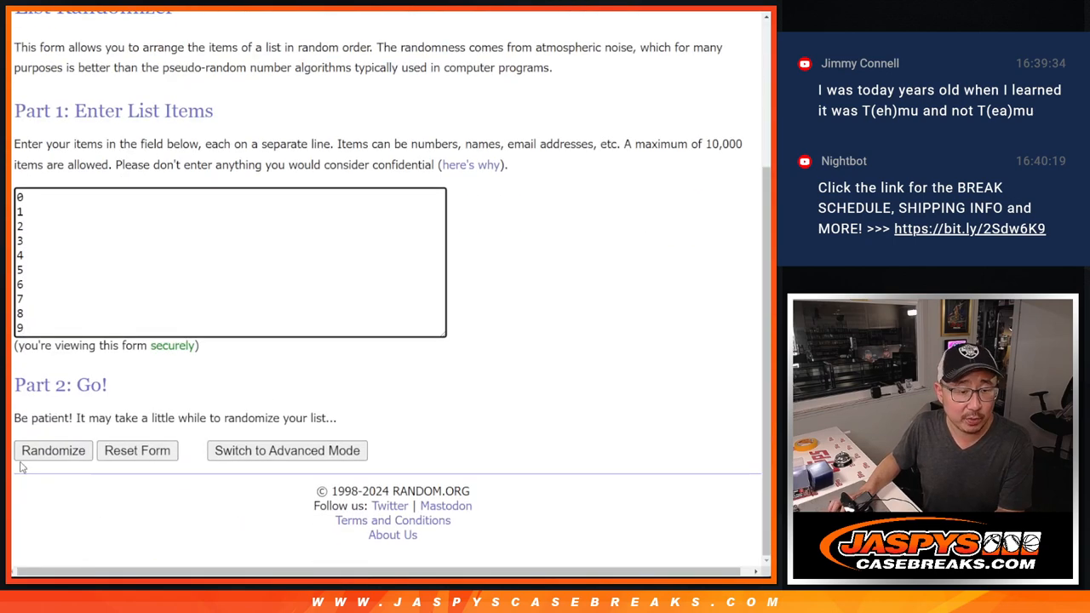
Randomize the numbers 0–9, then reshuffle them twice more
{"action": "left_click", "coordinate": [52, 451]}
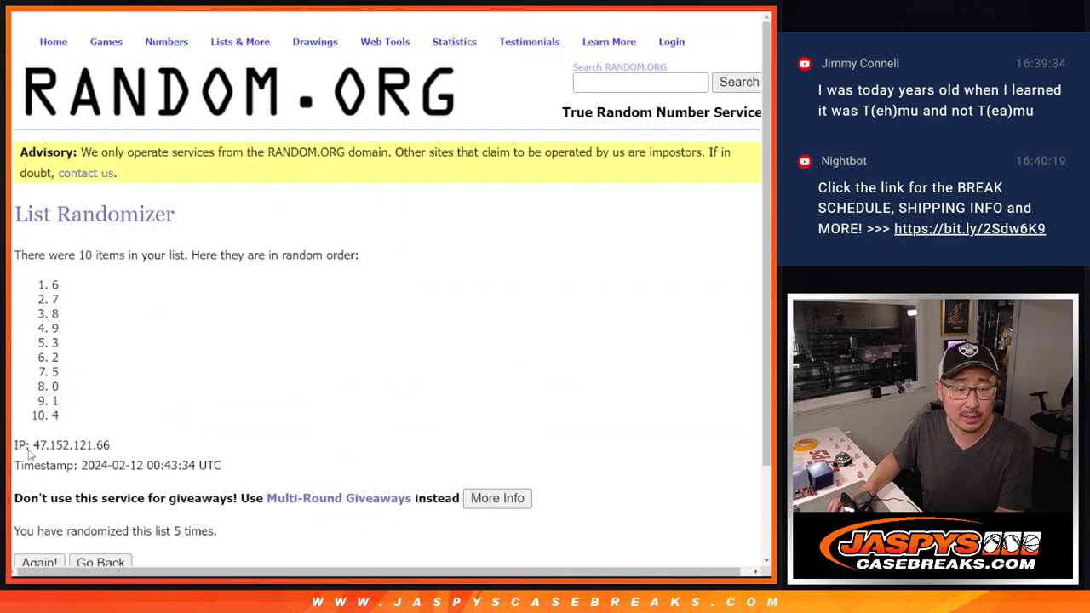
{"action": "left_click", "coordinate": [39, 562]}
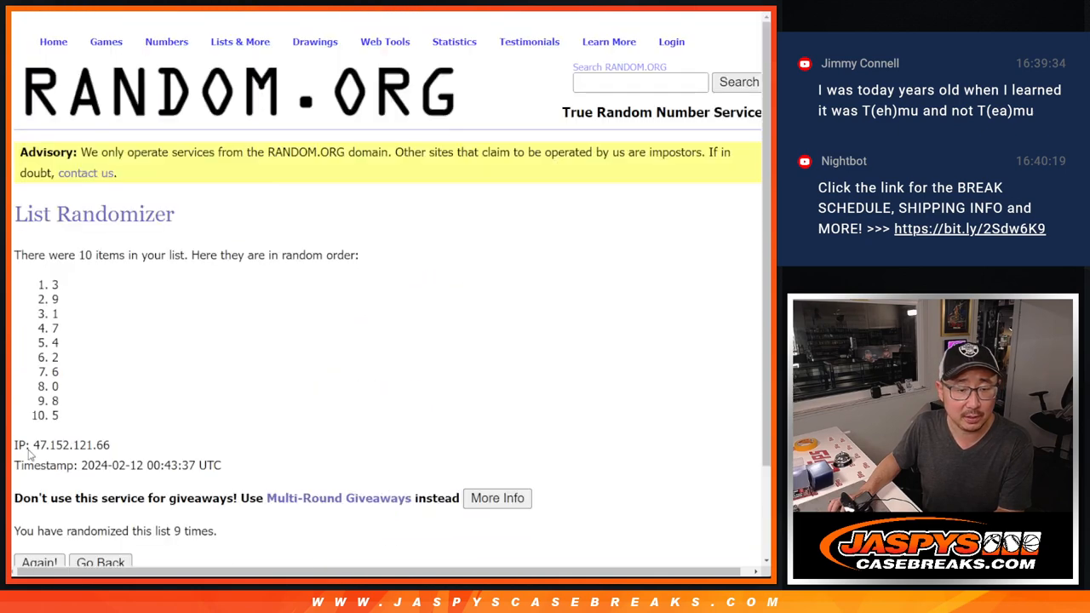
{"action": "left_click", "coordinate": [39, 562]}
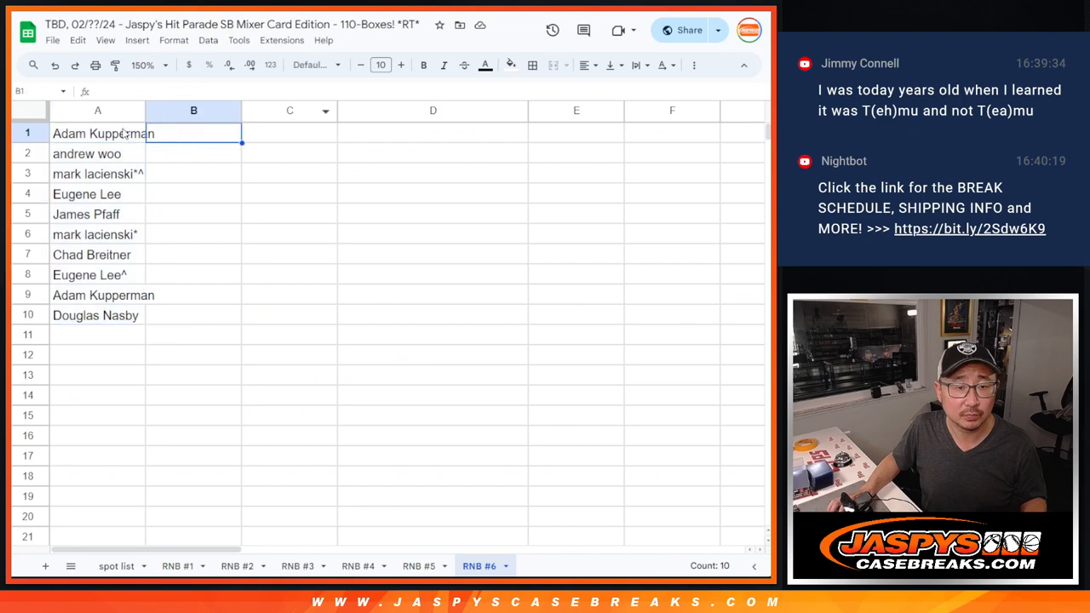
Set the whole sheet's font to Lusitana at size 14
{"action": "left_click", "coordinate": [310, 65]}
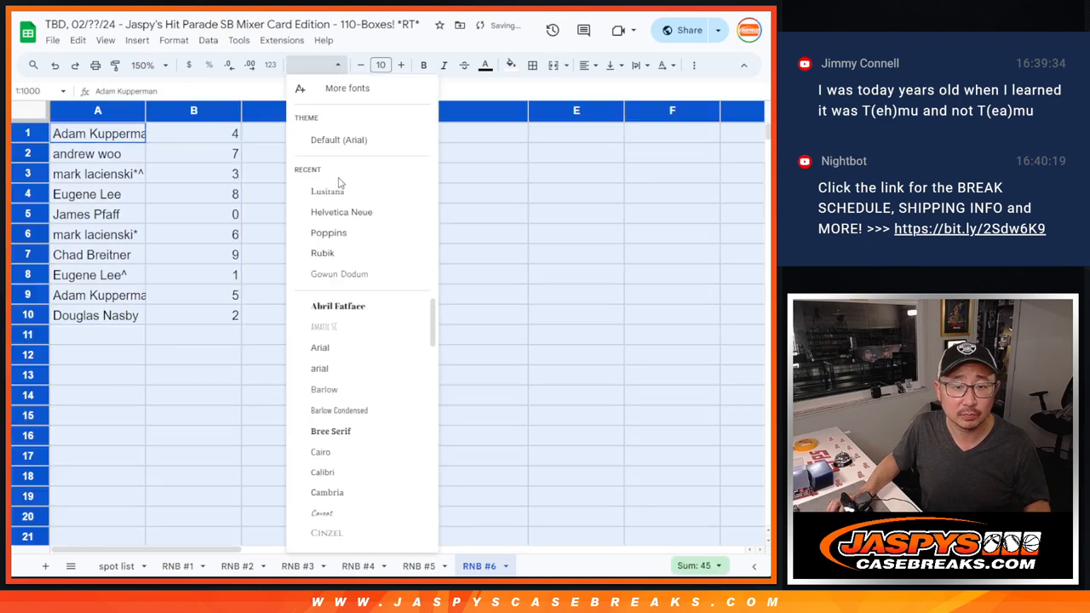
{"action": "left_click", "coordinate": [327, 190]}
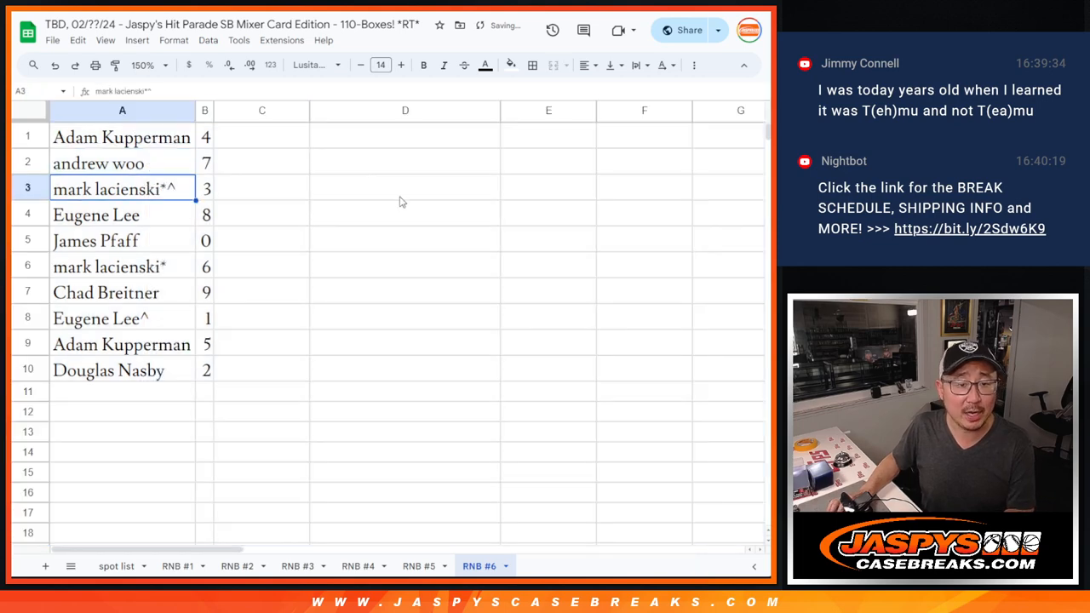
{"action": "left_click", "coordinate": [96, 240]}
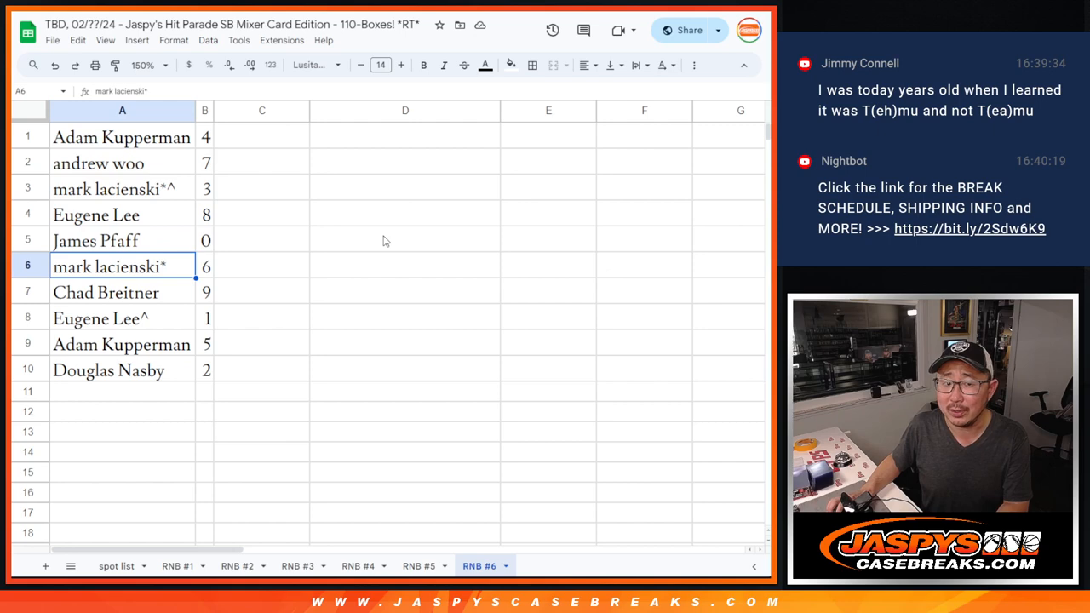
{"action": "left_click", "coordinate": [122, 344]}
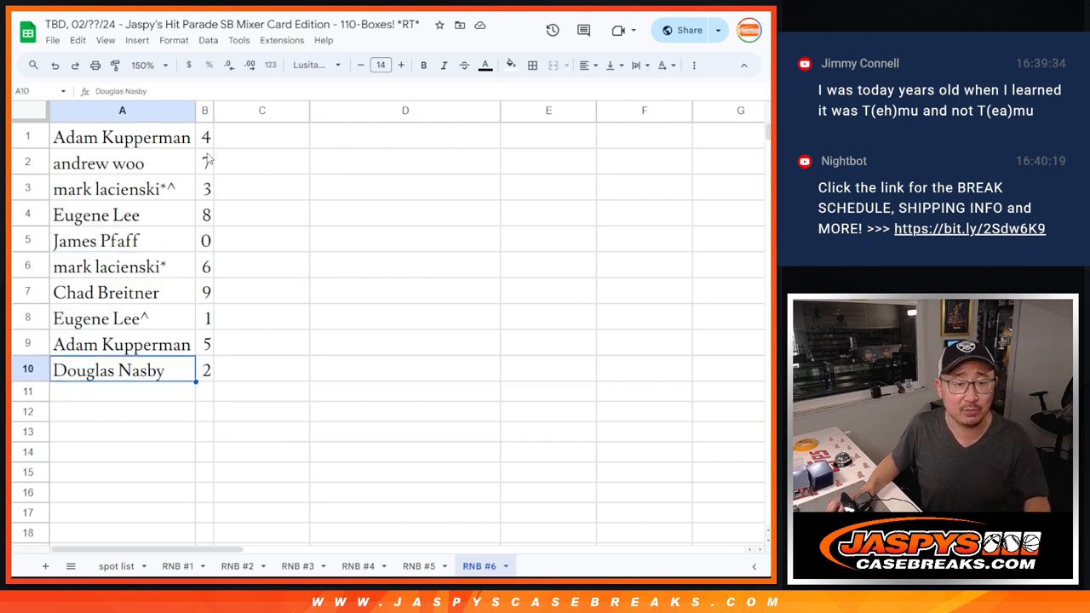
Sort the sheet A to Z by column B, centering names and bordering A1:B10
{"action": "right_click", "coordinate": [205, 111]}
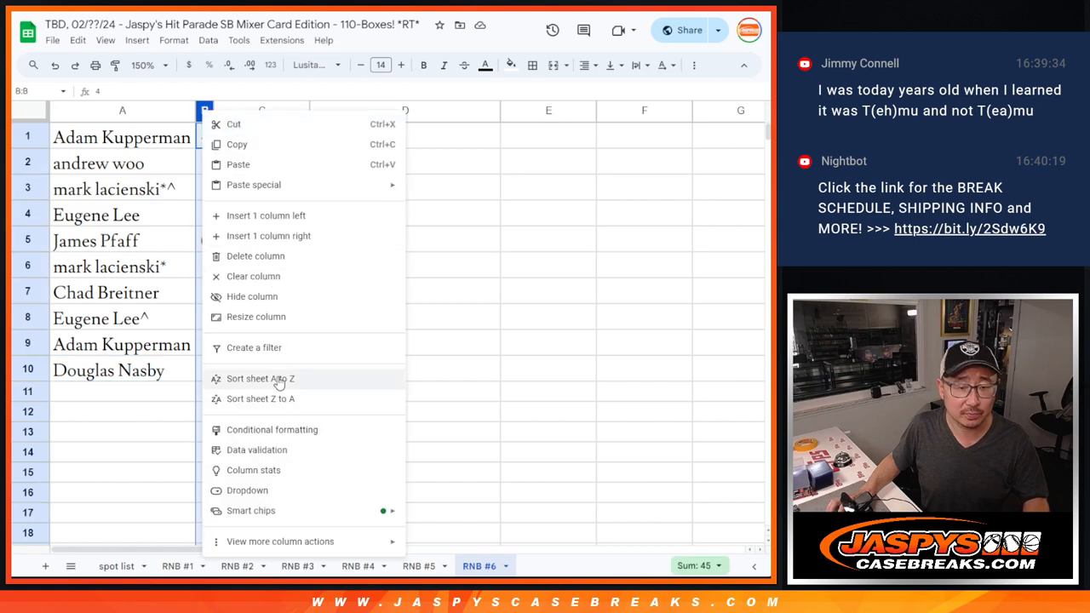
{"action": "left_click", "coordinate": [261, 378]}
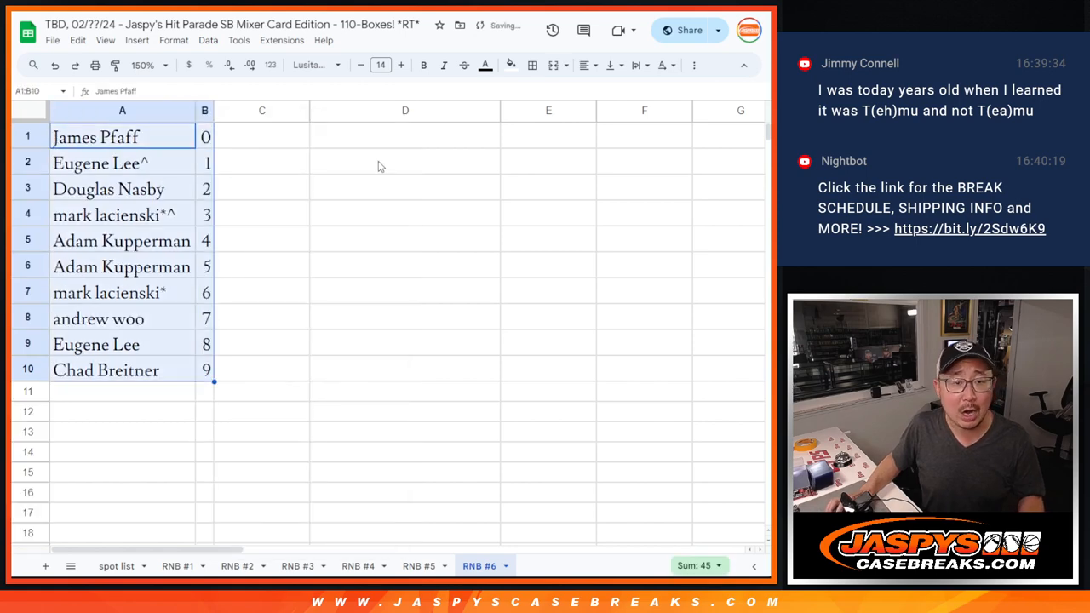
{"action": "left_click", "coordinate": [532, 64]}
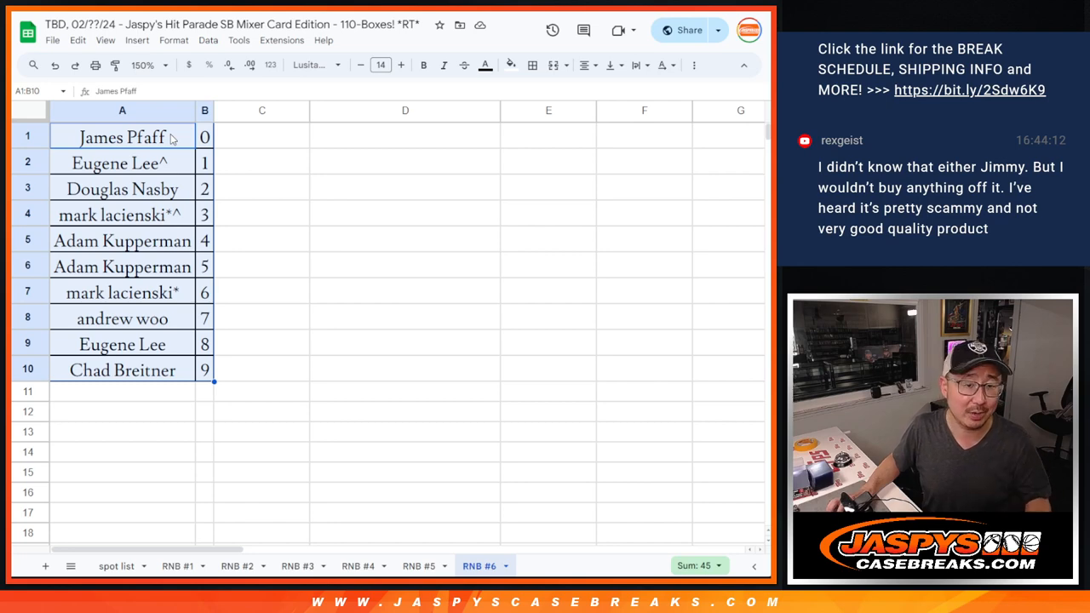
{"action": "left_click", "coordinate": [262, 136]}
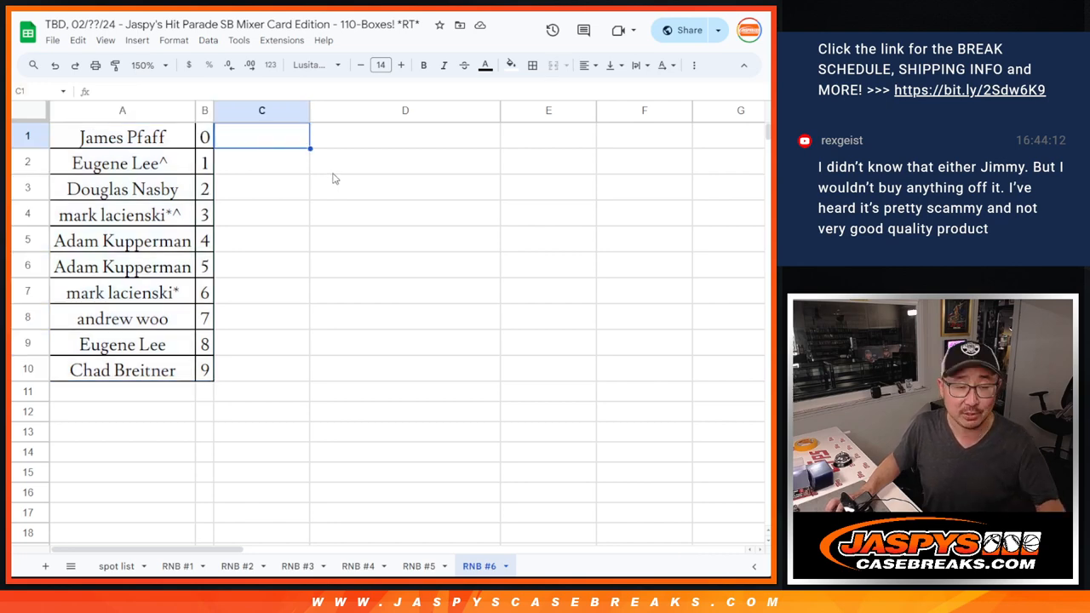